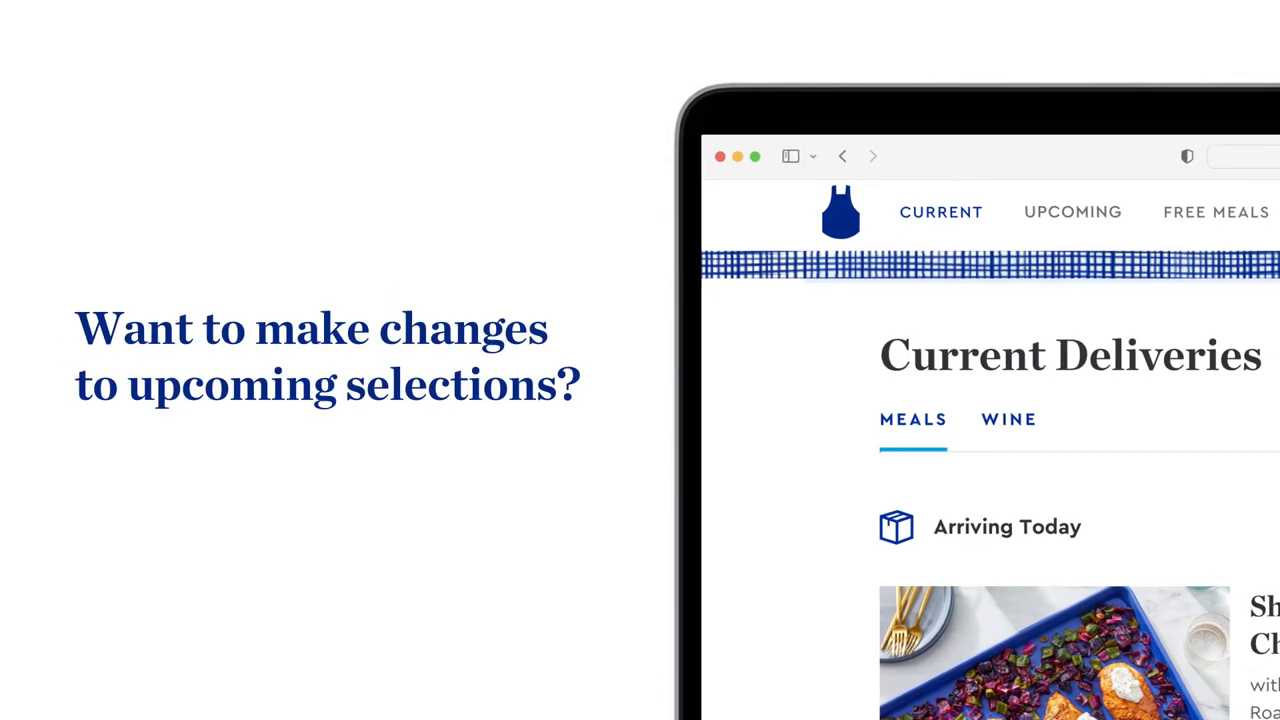
Switch to the Upcoming deliveries tab to view the next delivery box
left_click(1072, 211)
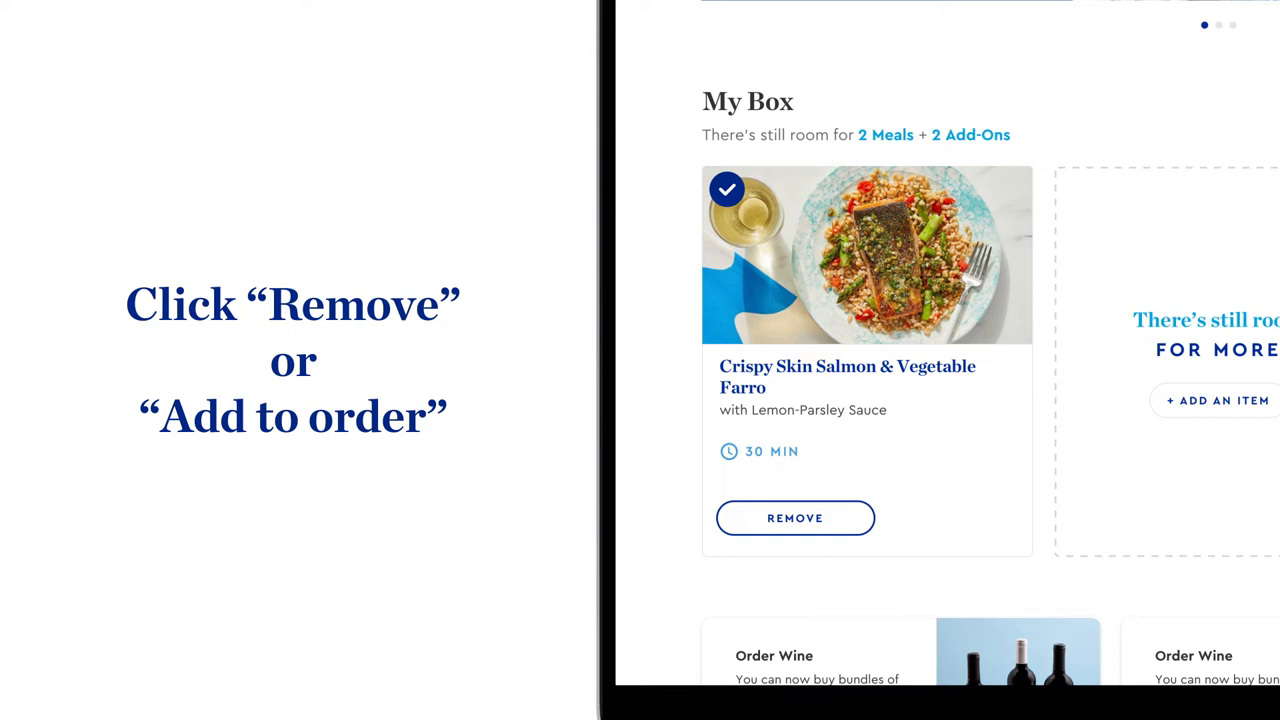
Scroll down to My Box to review the meals in the upcoming delivery
scroll("down", 3)
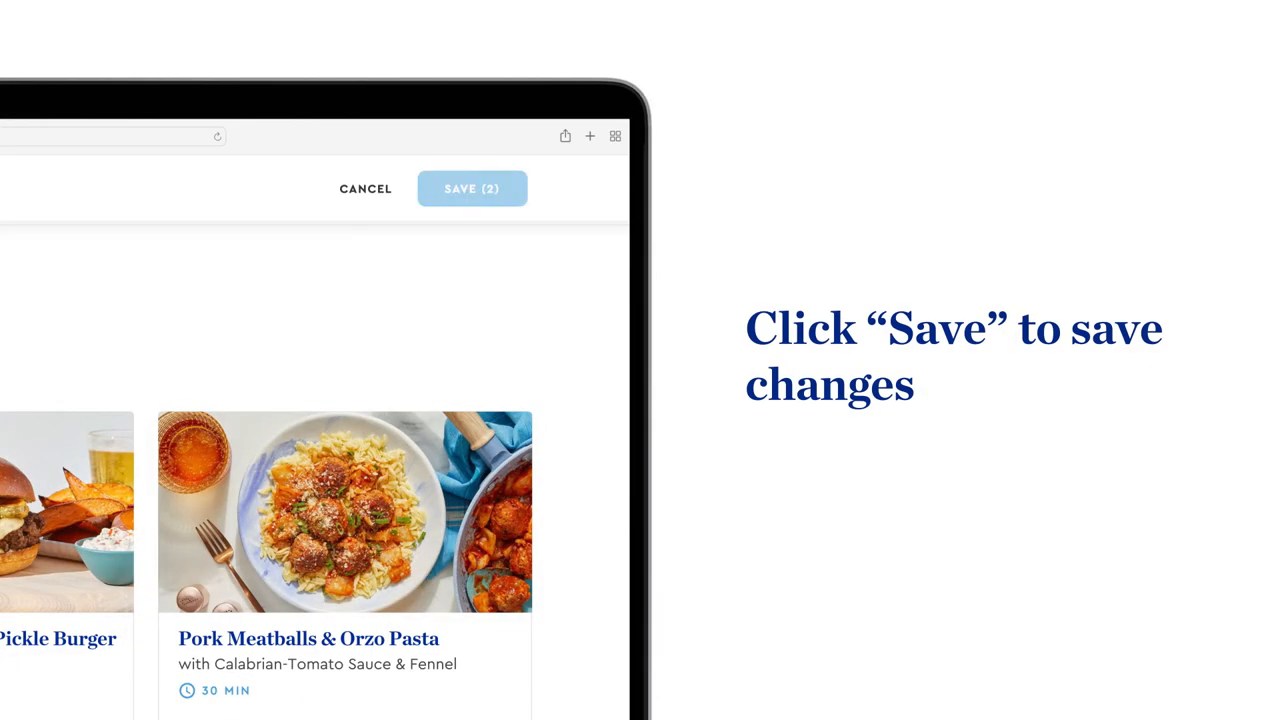
Save the two pending meal changes to bring up the order summary
left_click(472, 188)
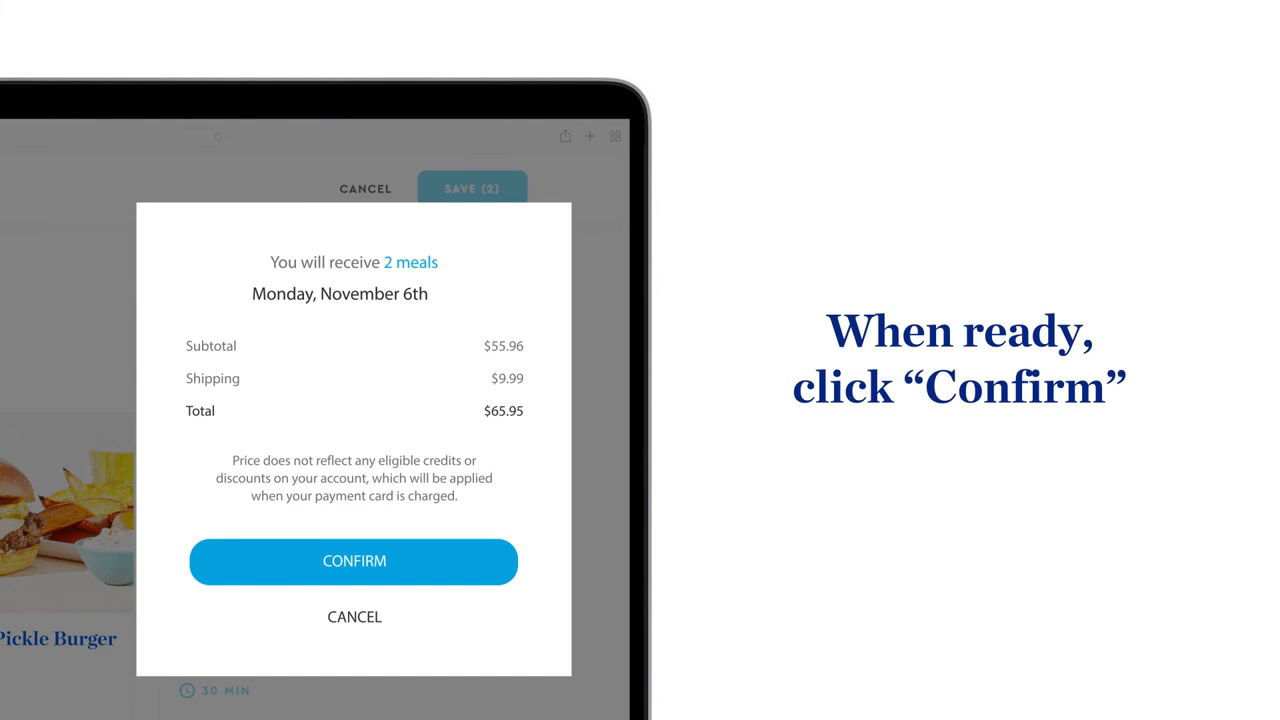
Confirm the order of 2 meals for Monday, November 6th at $65.95
left_click(354, 561)
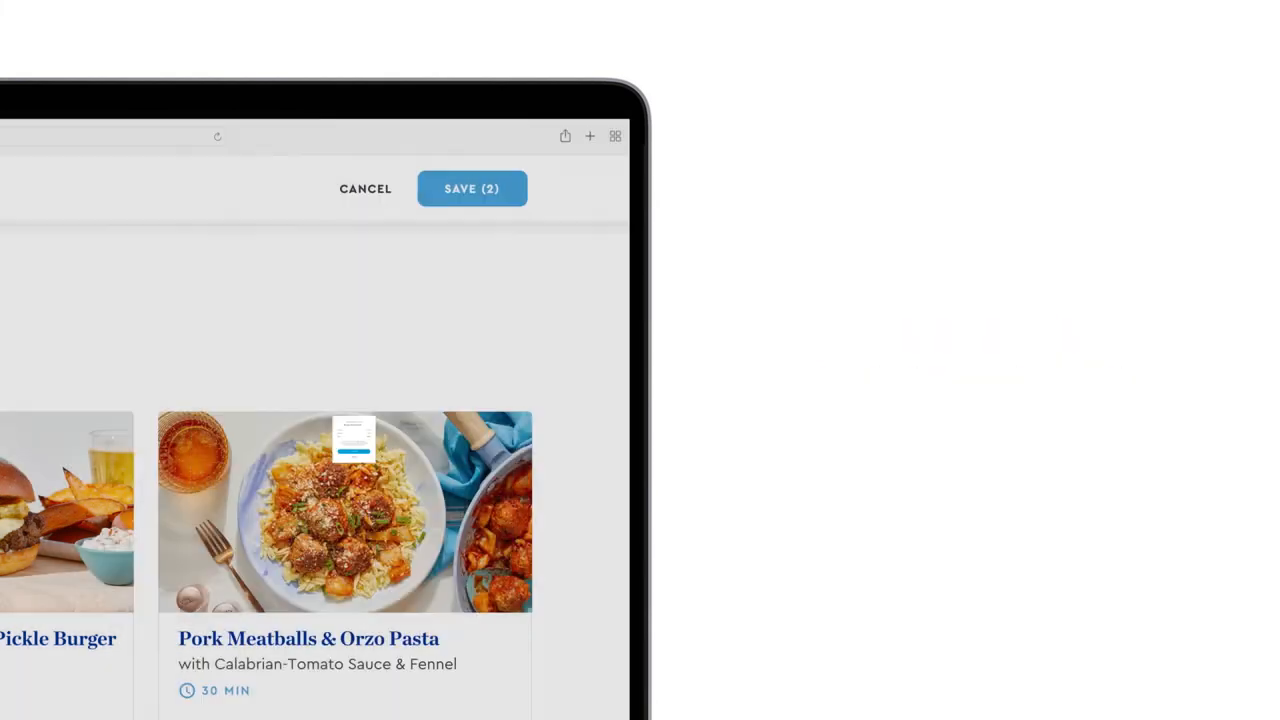